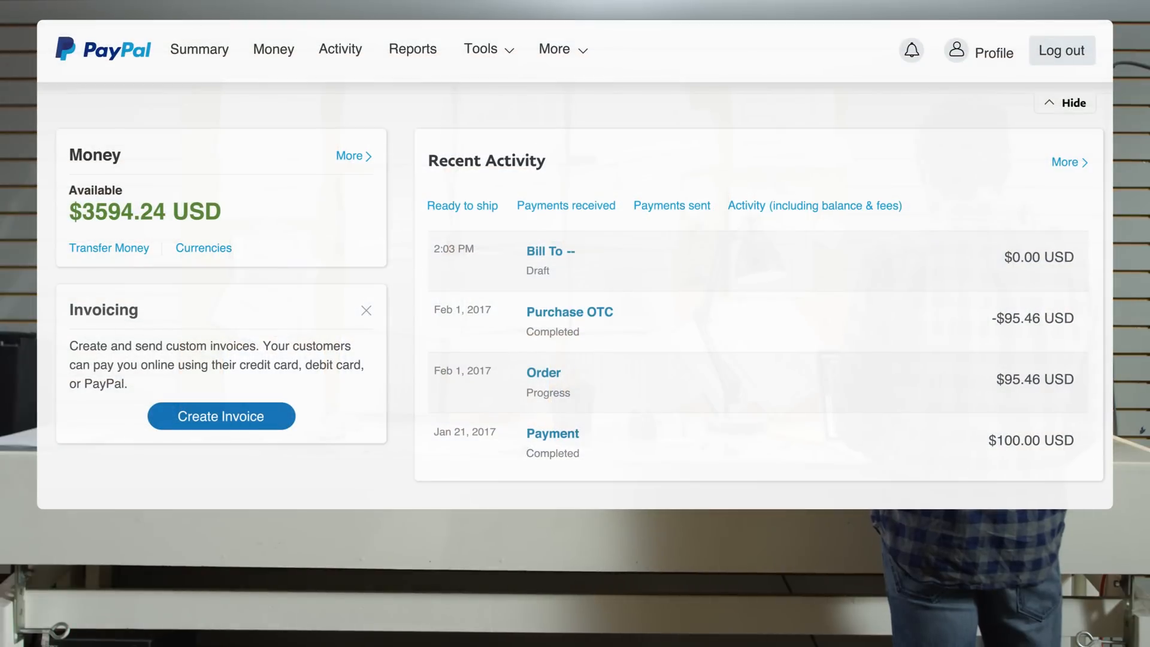
Reach Invoicing through the Tools menu from the PayPal Summary page.
click(479, 49)
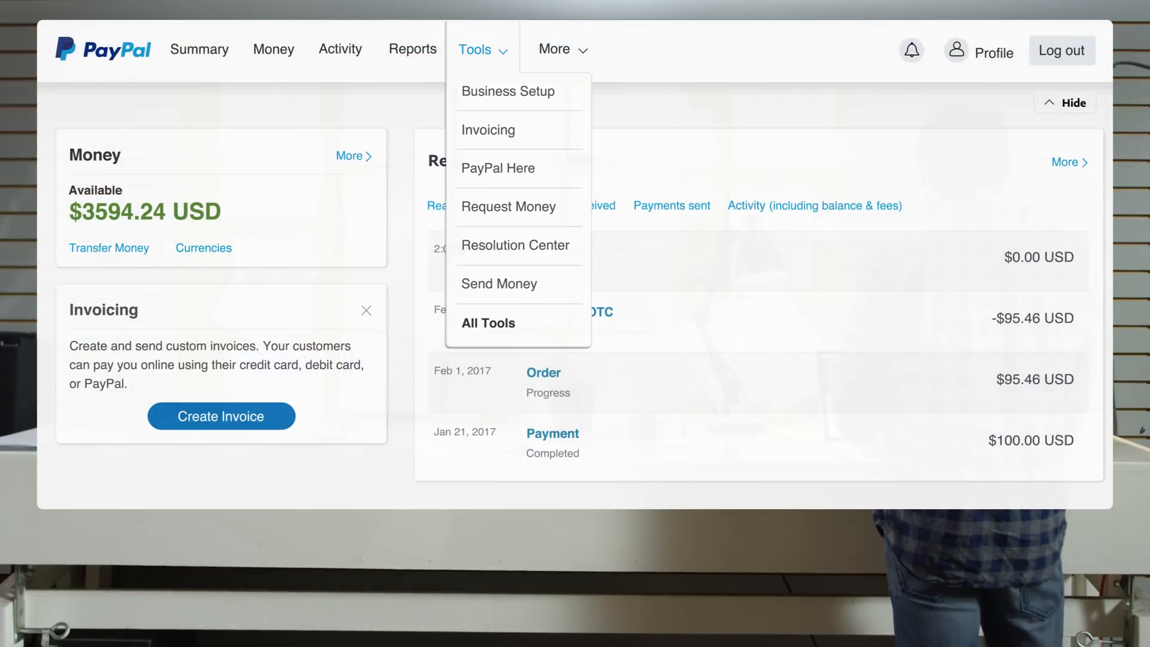
mouse_move(488, 129)
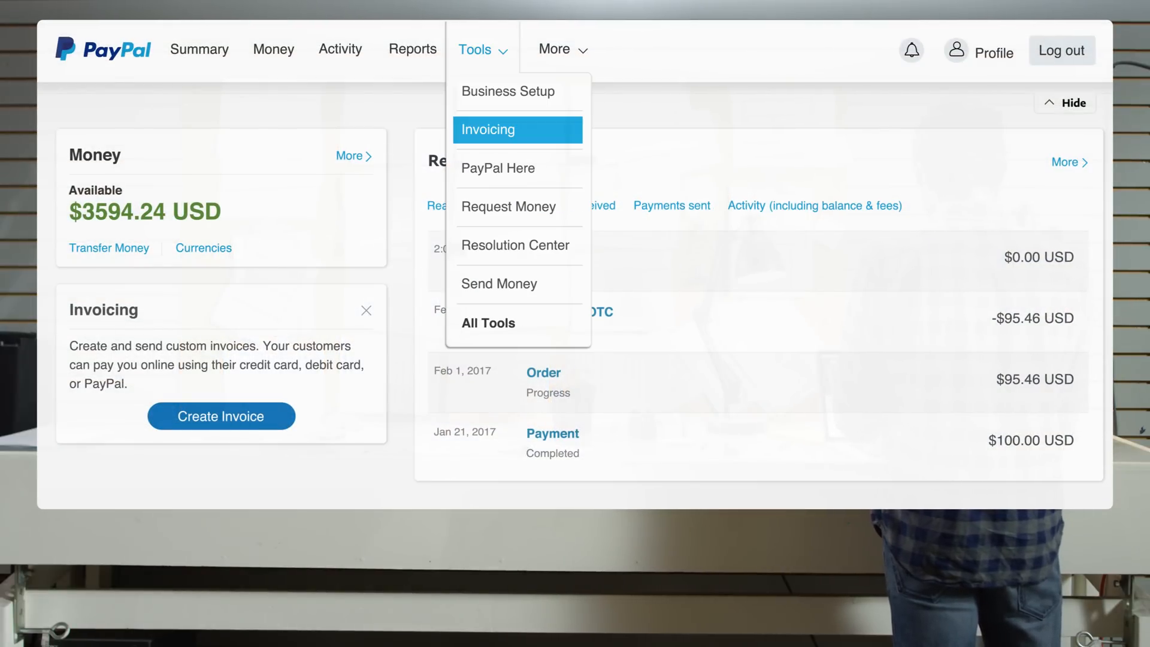
click(487, 130)
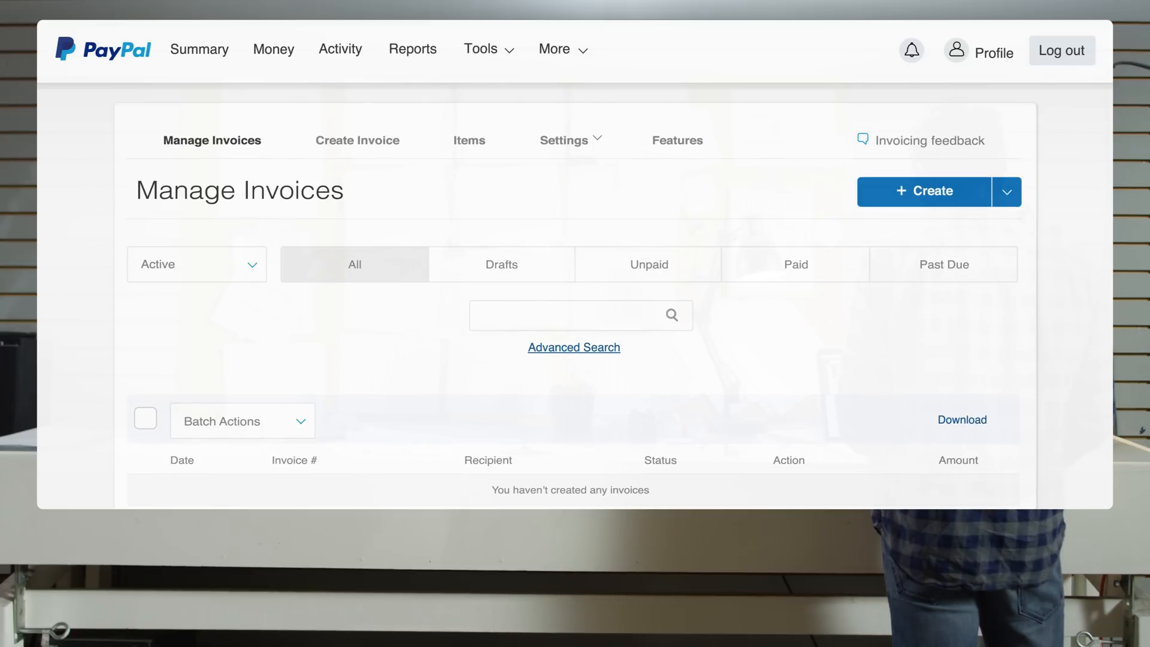
Create invoice 0001 billed for two Zoom System Wireless Headphones at 120.00 each, $240.00 total.
click(925, 191)
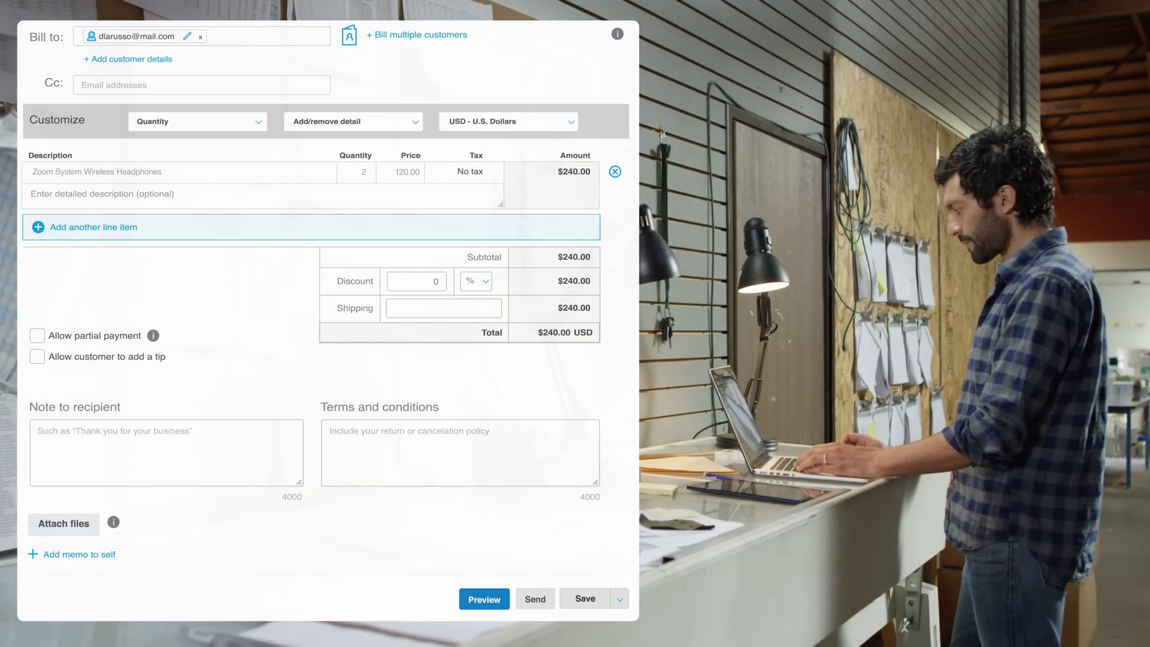
click(352, 121)
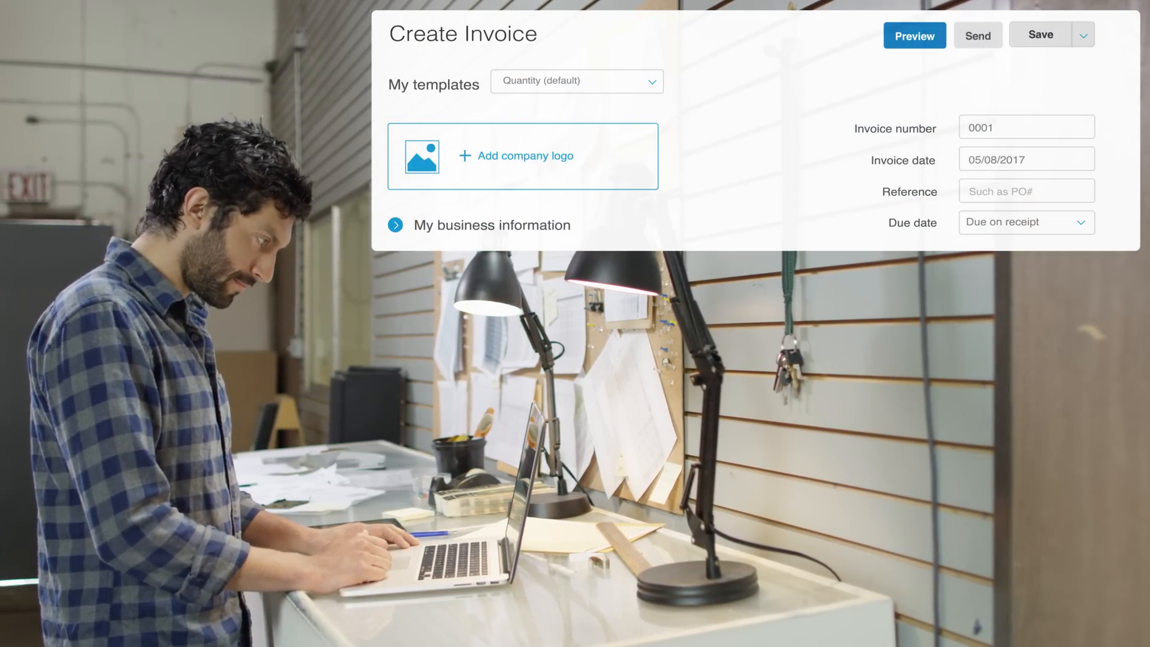
Add the Mitchell & Murray logo, preview the $240.00 invoice and send it to the customer.
click(521, 155)
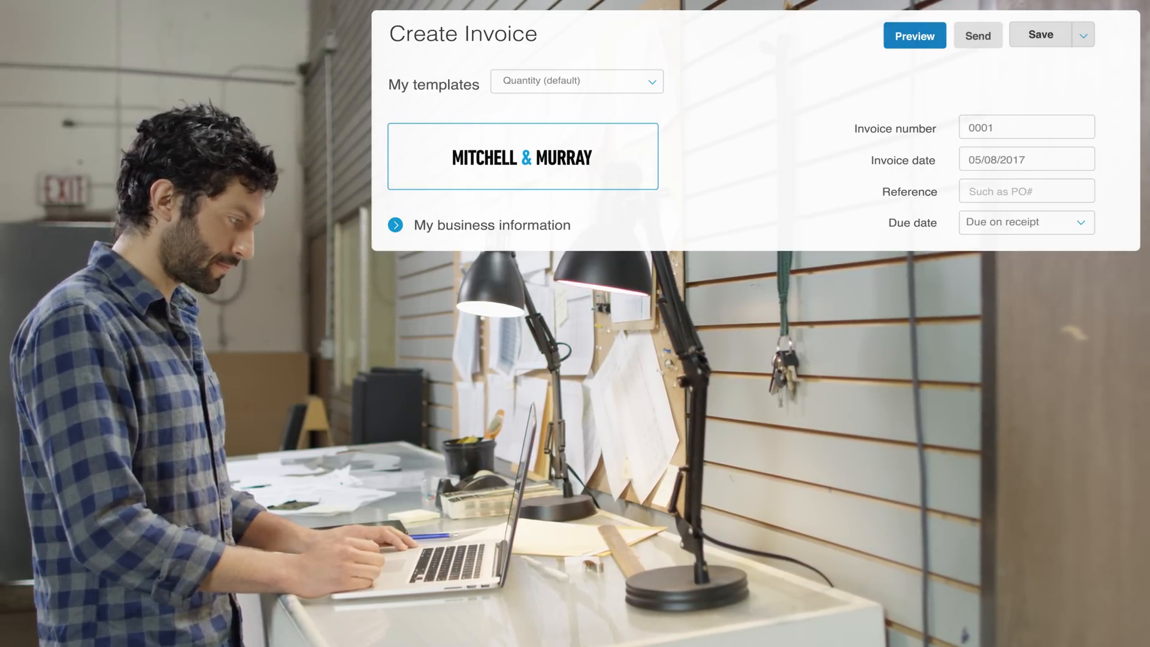
click(913, 35)
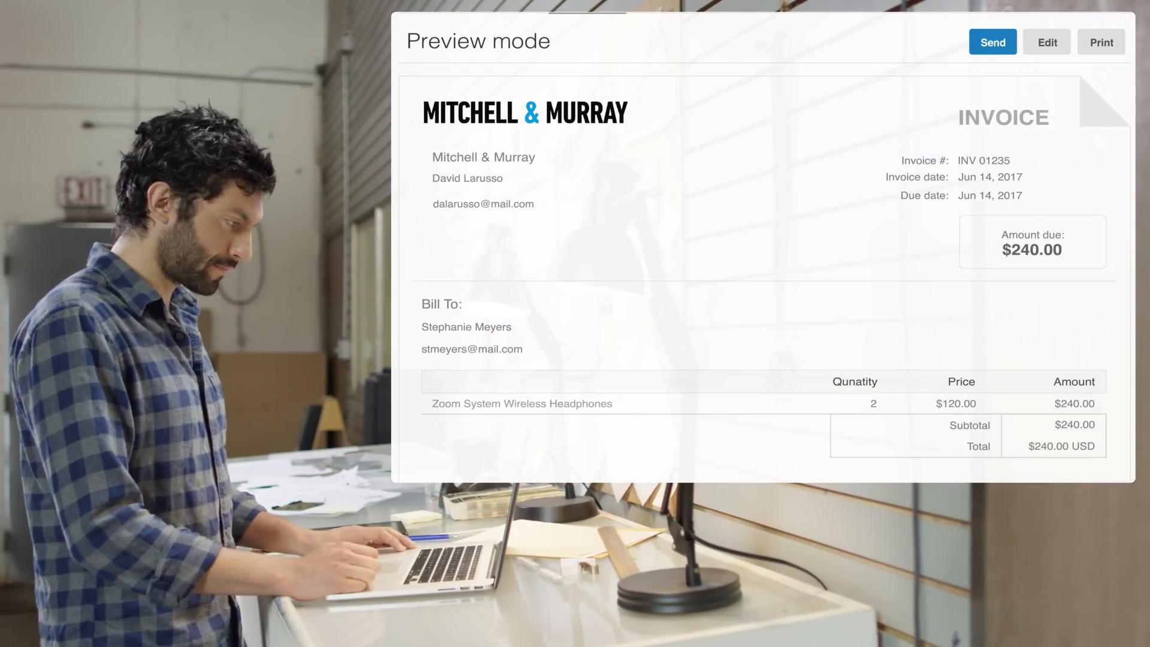
click(992, 42)
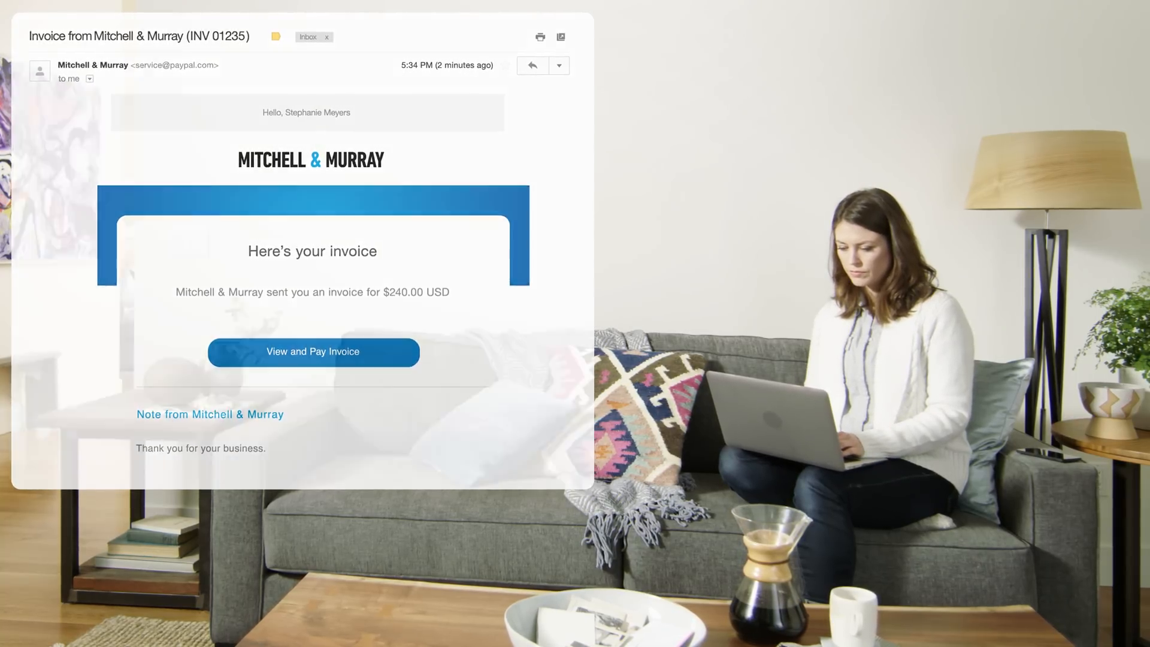
View the Invoice from Mitchell & Murray (INV 01235) email in the inbox.
click(313, 352)
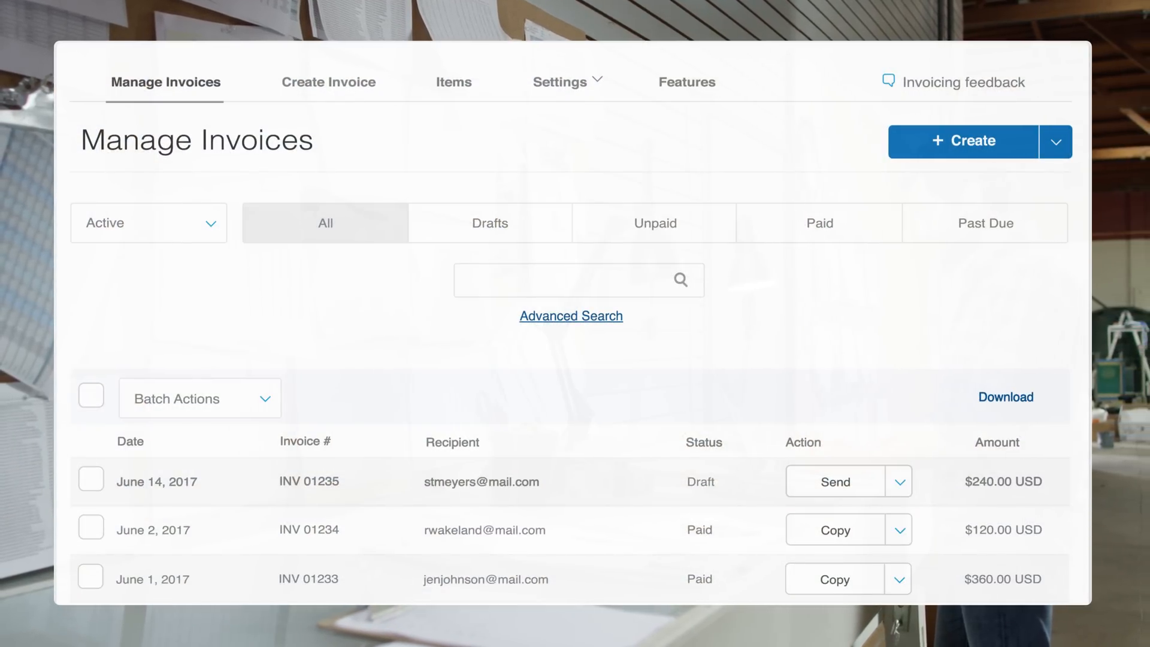
Locate INV 01235 for $240.00 in the invoice list and show its Action dropdown.
scroll(down, 3)
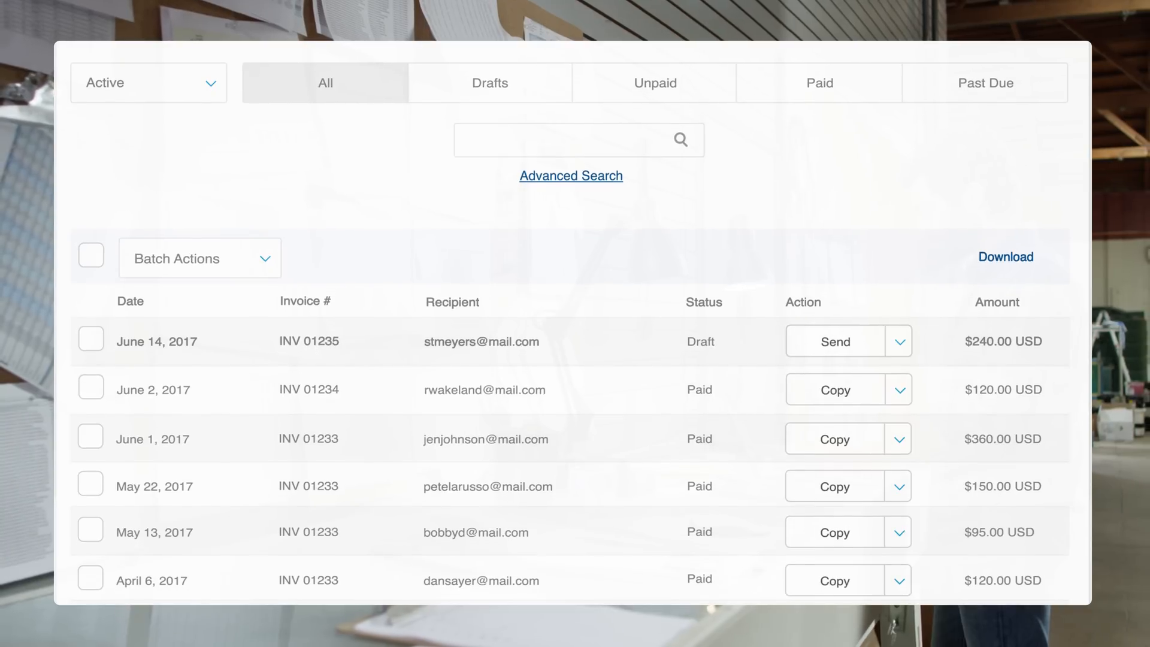
click(897, 342)
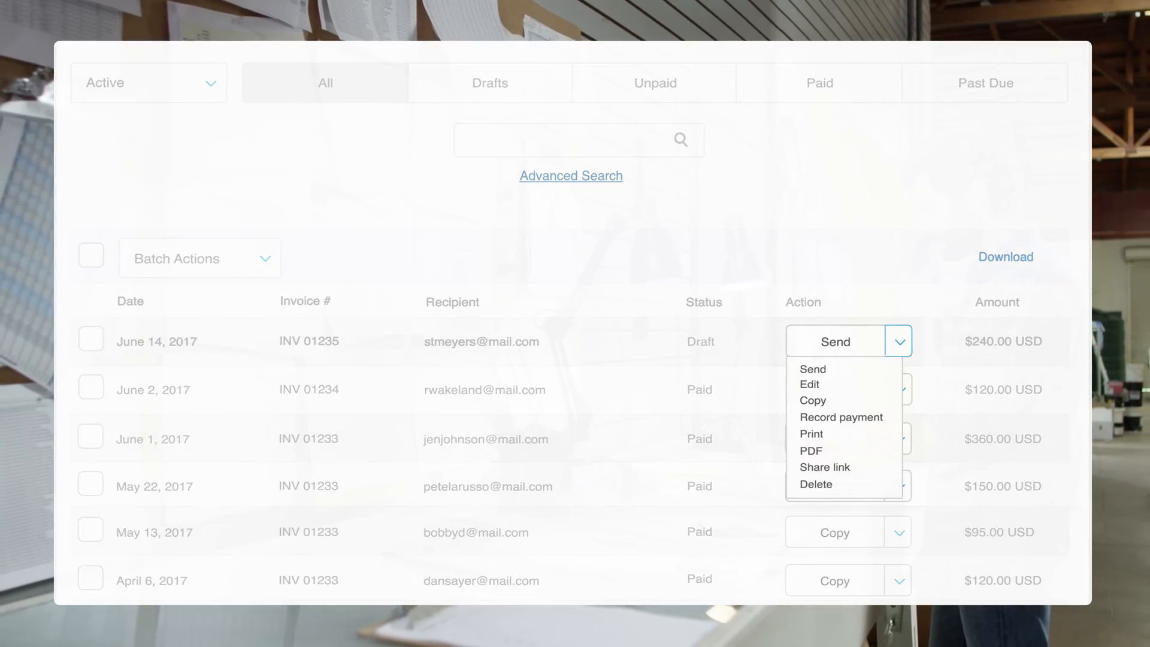